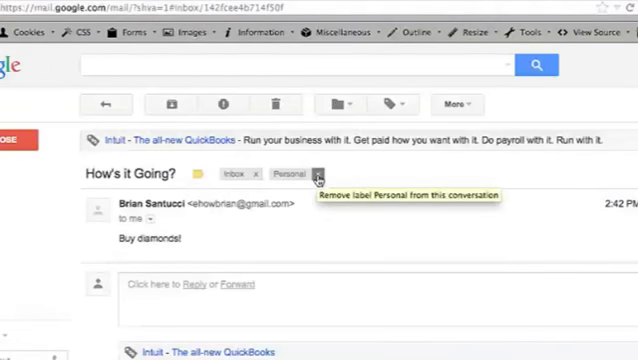
# Step: Remove the Personal label from the 'How's it Going?' conversation
pyautogui.click(316, 172)
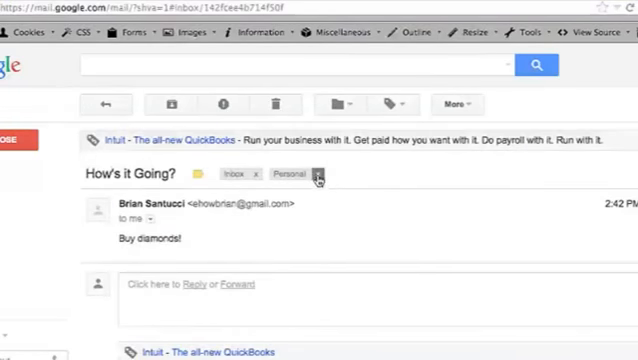
pyautogui.moveTo(318, 172)
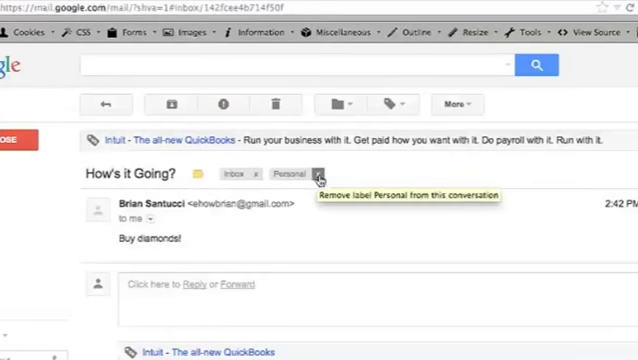
pyautogui.click(318, 174)
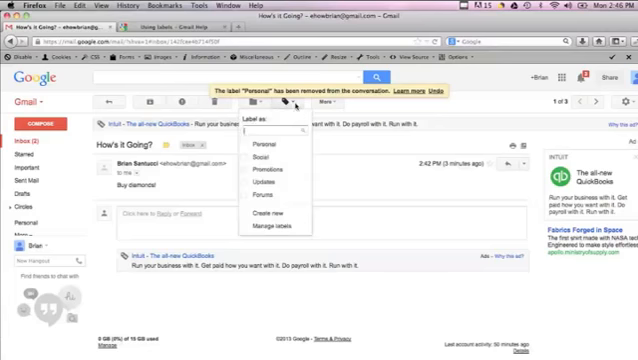
# Step: Delete the Personal label from the account via Manage labels in Settings > Labels
pyautogui.click(276, 224)
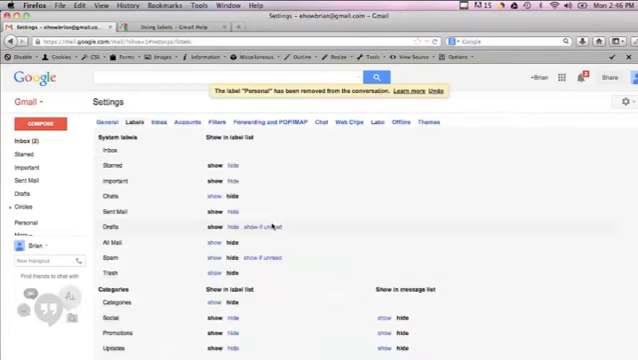
pyautogui.scroll(-3)
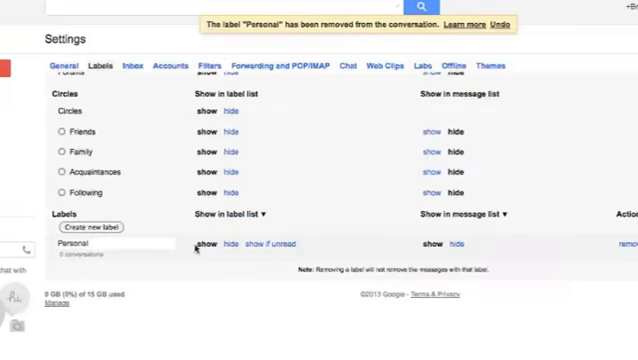
pyautogui.moveTo(628, 240)
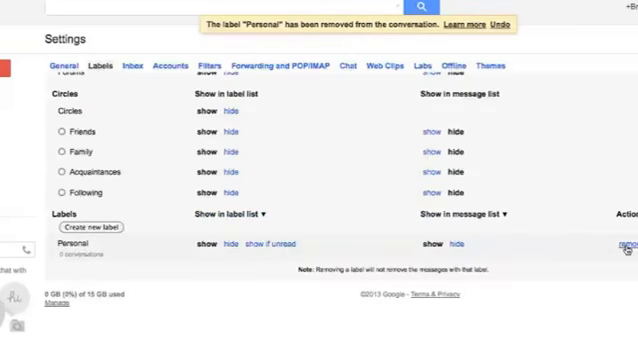
pyautogui.click(624, 244)
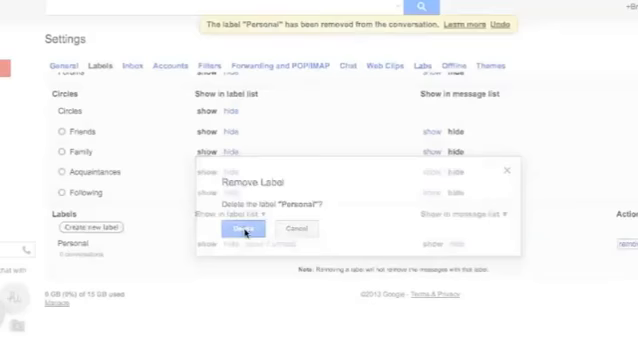
pyautogui.click(230, 228)
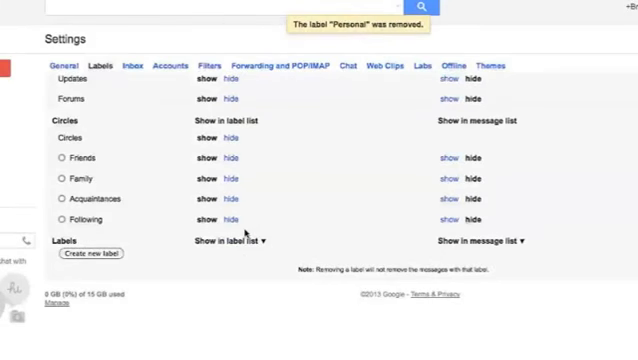